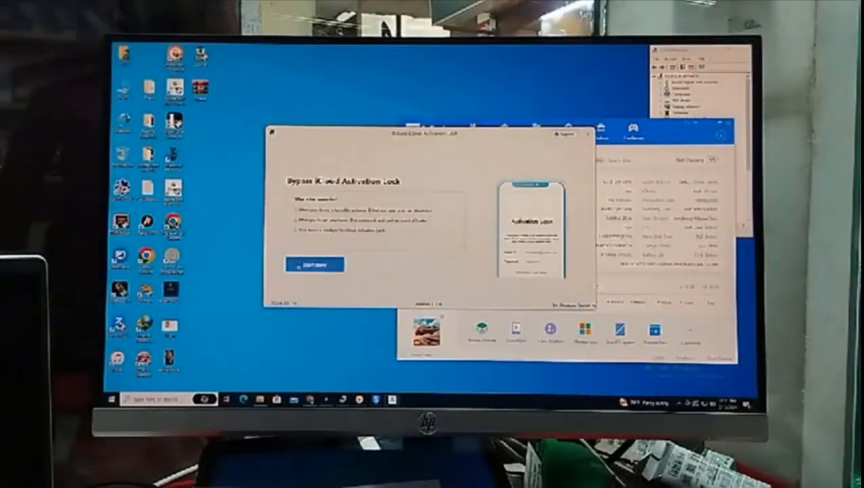
- Advance past the welcome screen and launch the iCloud bypass so SSH checking begins
click(314, 263)
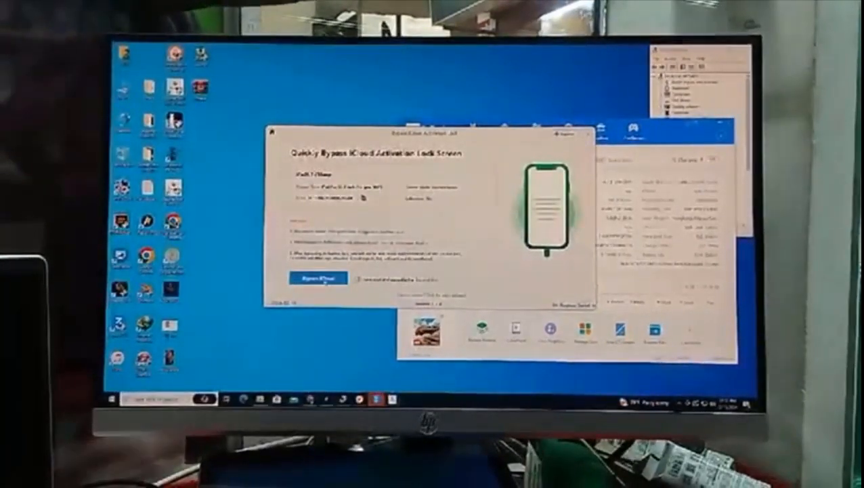
click(317, 279)
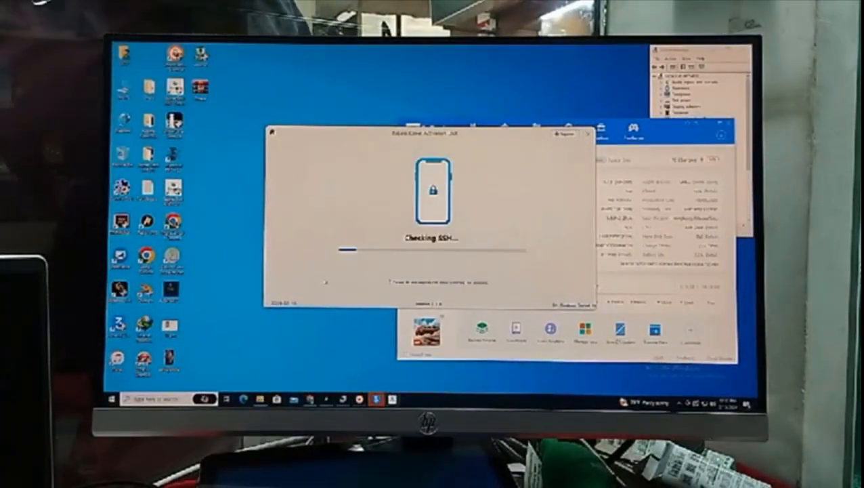